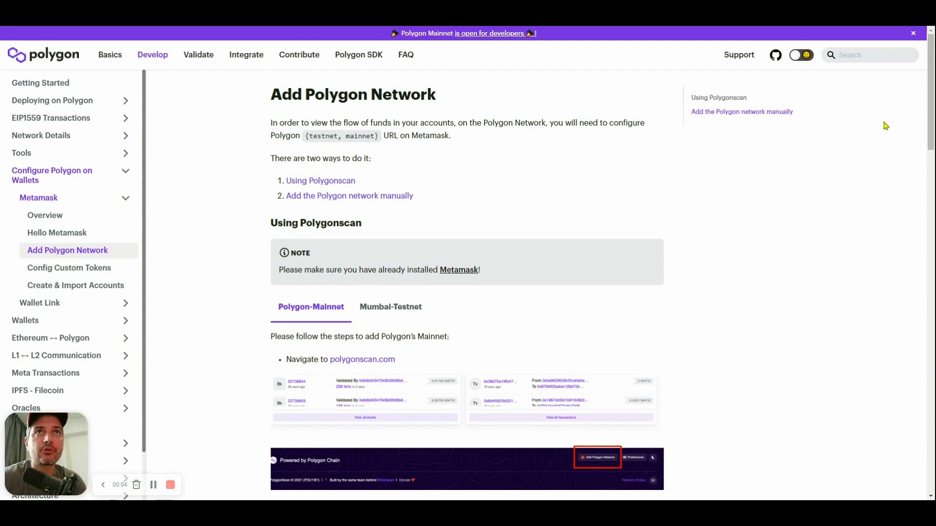
mouse_move(895, 30)
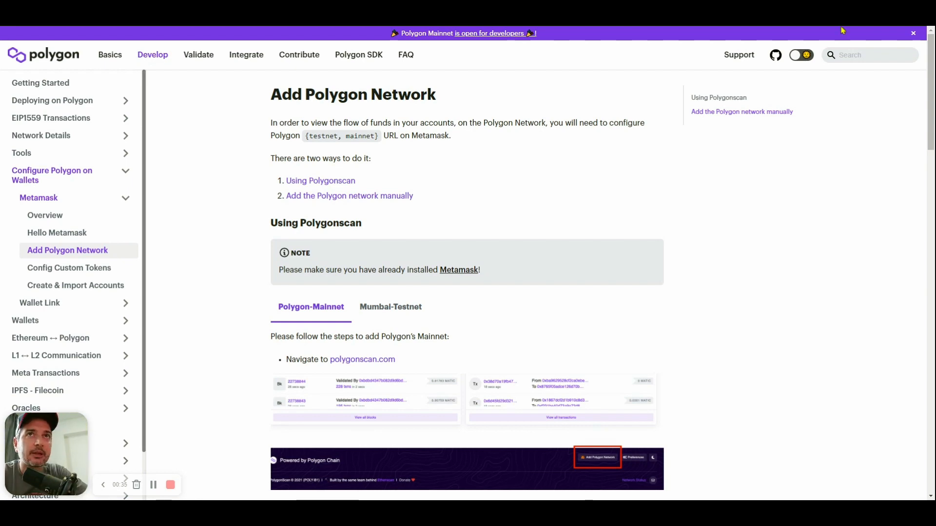
mouse_move(199, 129)
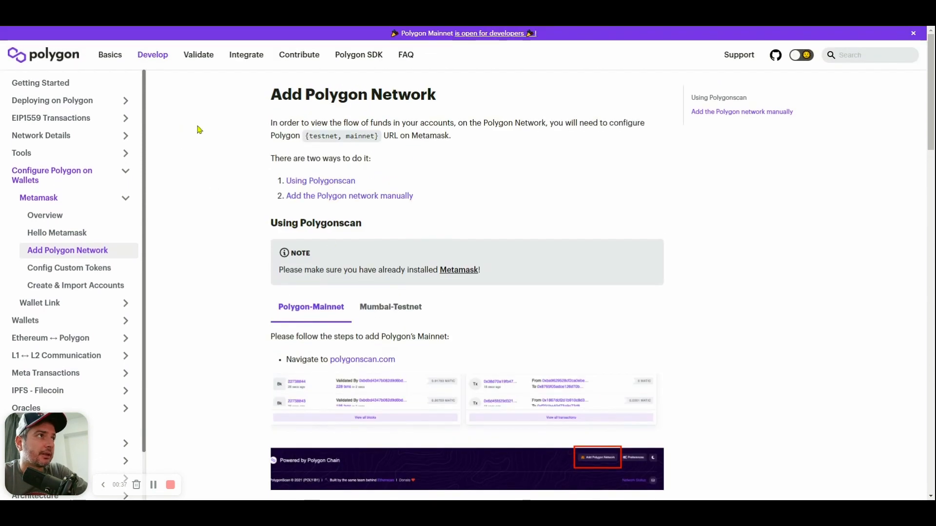
mouse_move(145, 30)
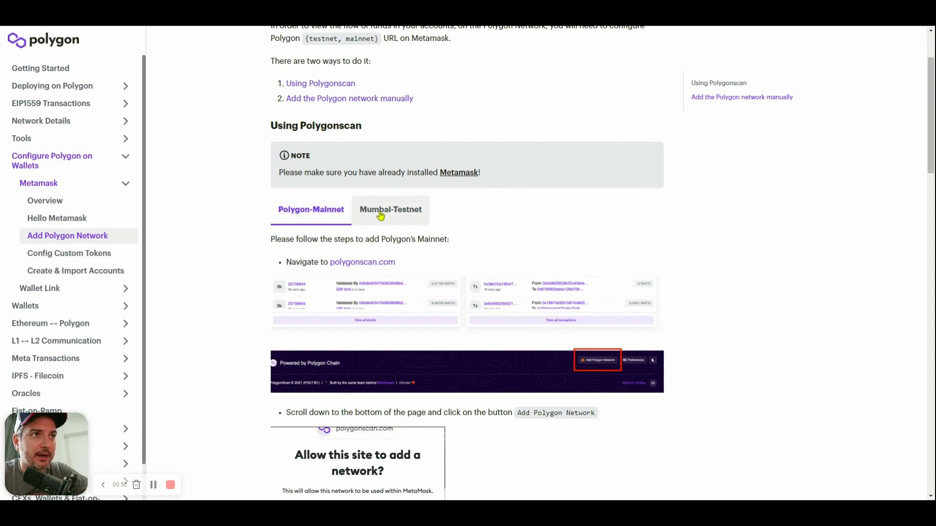
Compare the Mumbai-Testnet tab briefly, then settle on the Polygon-Mainnet setup steps.
left_click(390, 210)
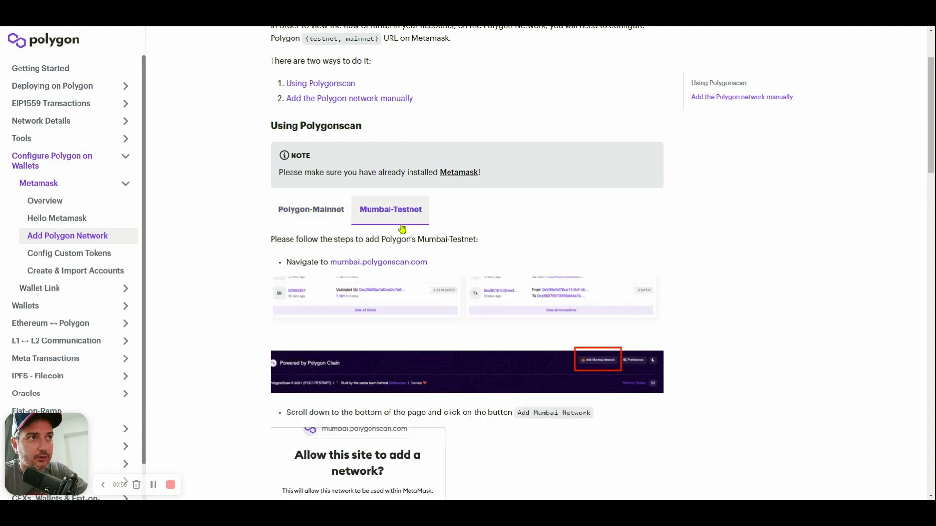
mouse_move(335, 219)
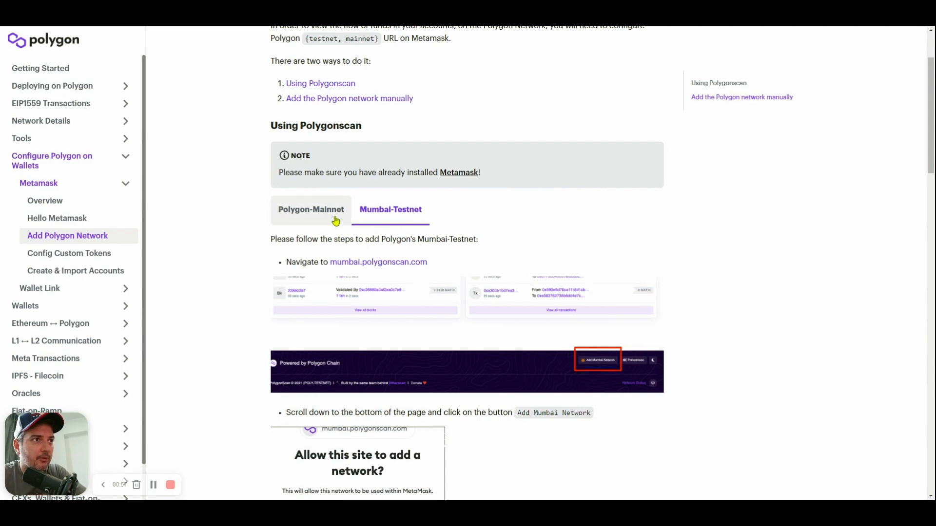
left_click(310, 209)
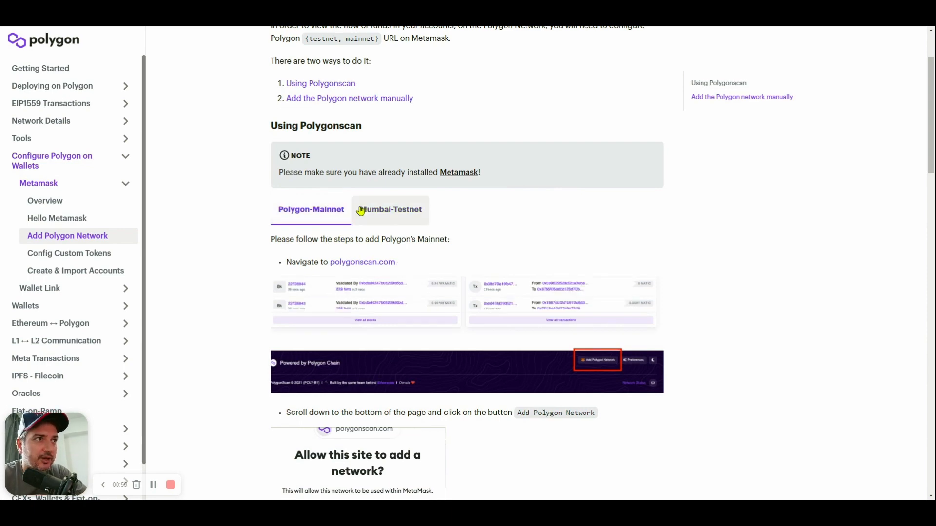
scroll("down", 3)
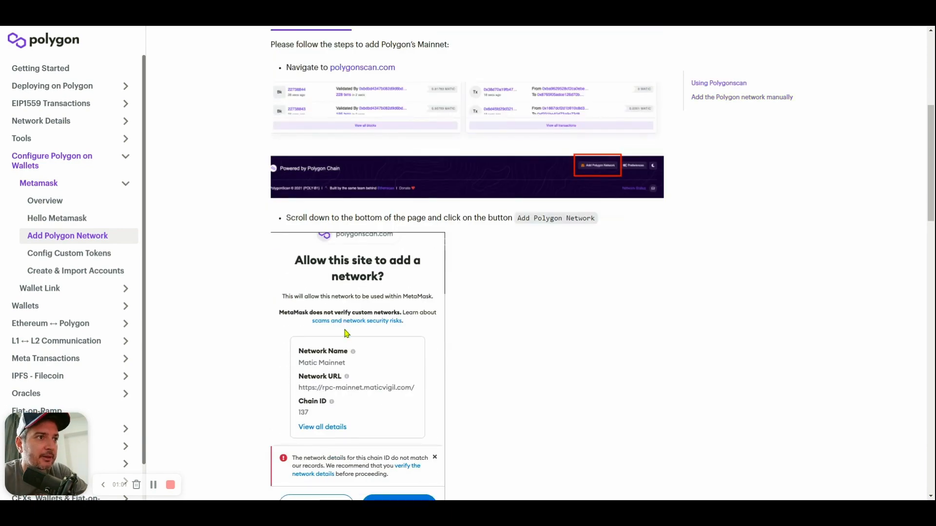
scroll("down", 3)
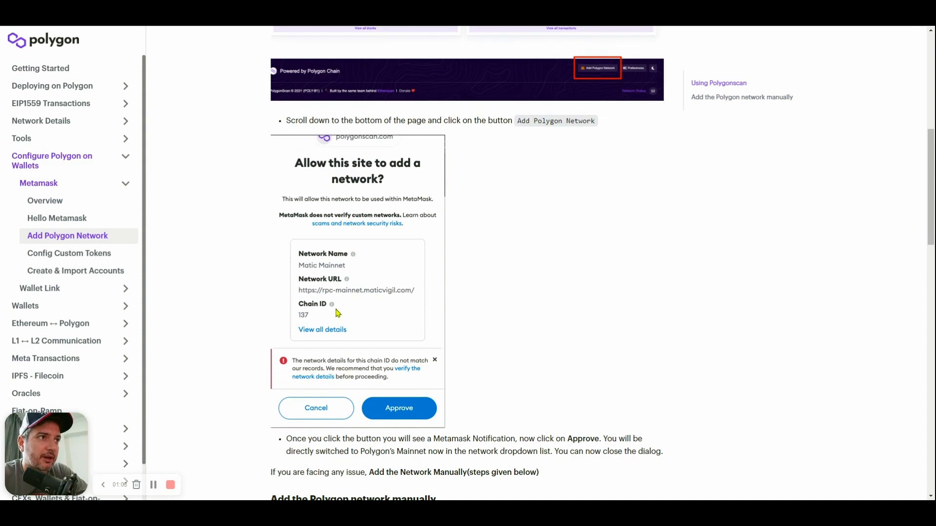
scroll("down", 3)
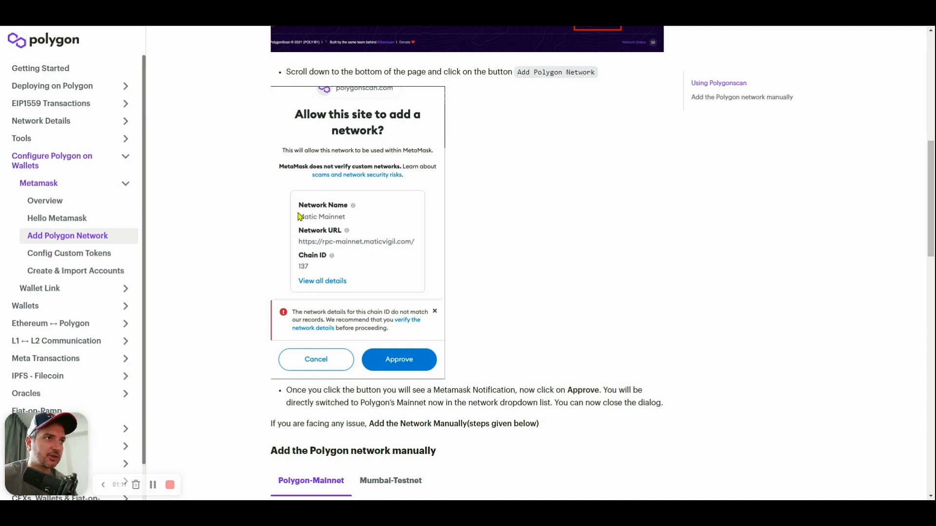
mouse_move(341, 219)
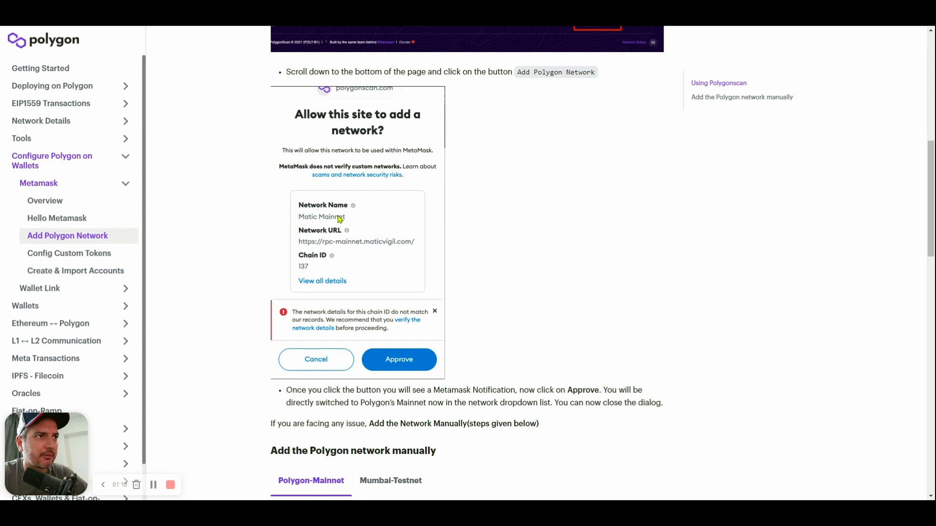
scroll("down", 3)
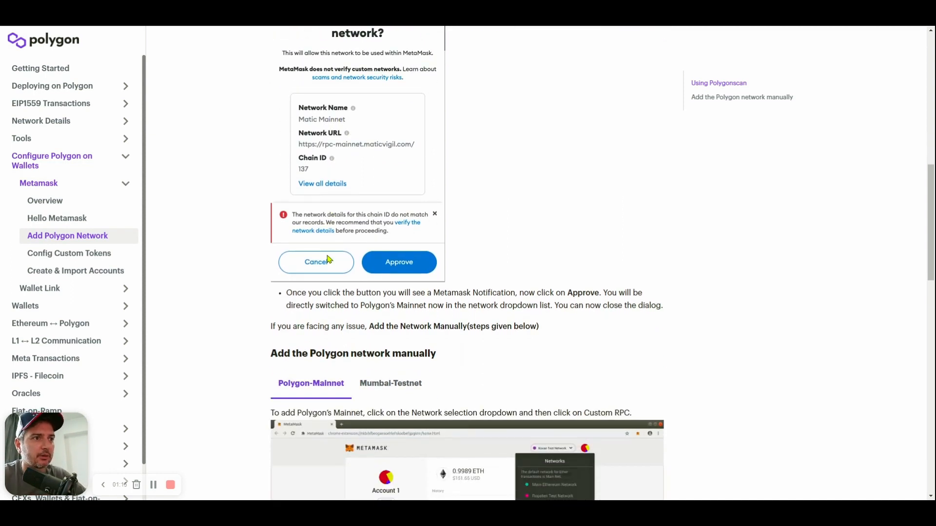
mouse_move(299, 109)
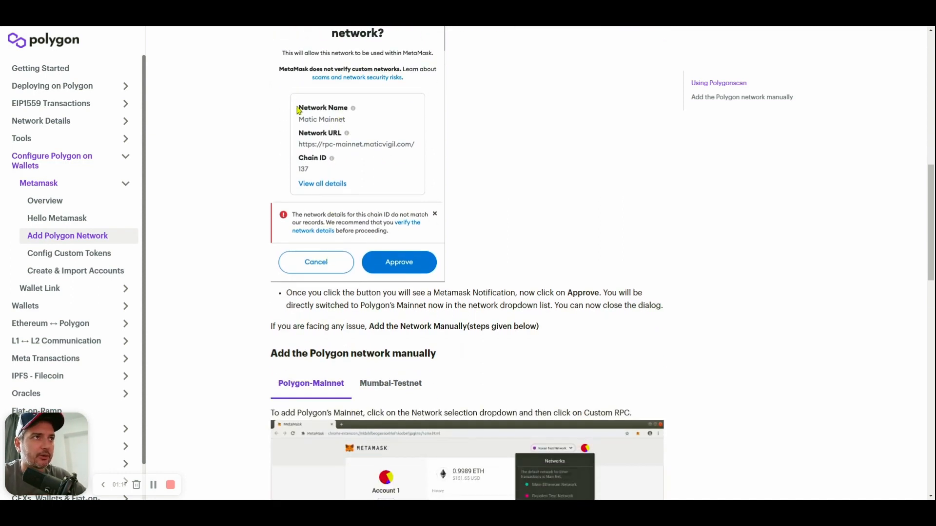
scroll("down", 3)
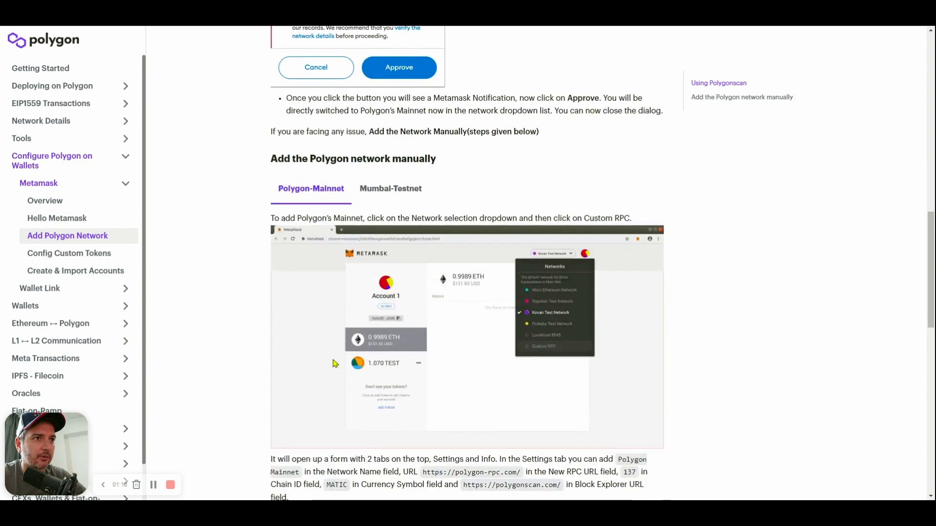
scroll("down", 3)
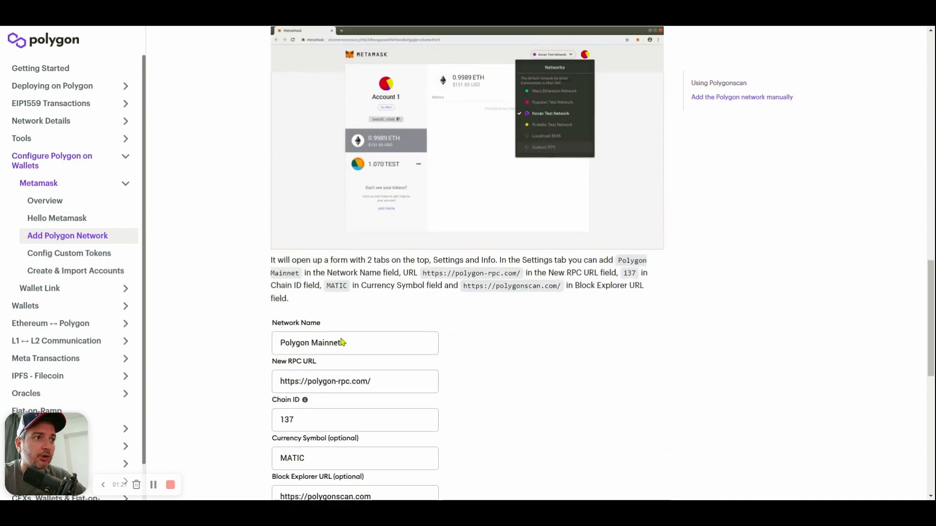
scroll("down", 3)
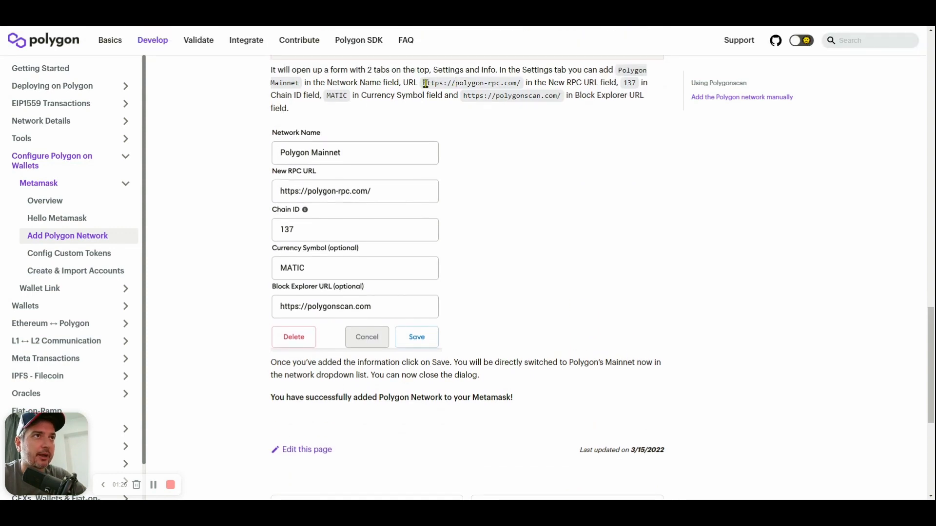
double_click(471, 82)
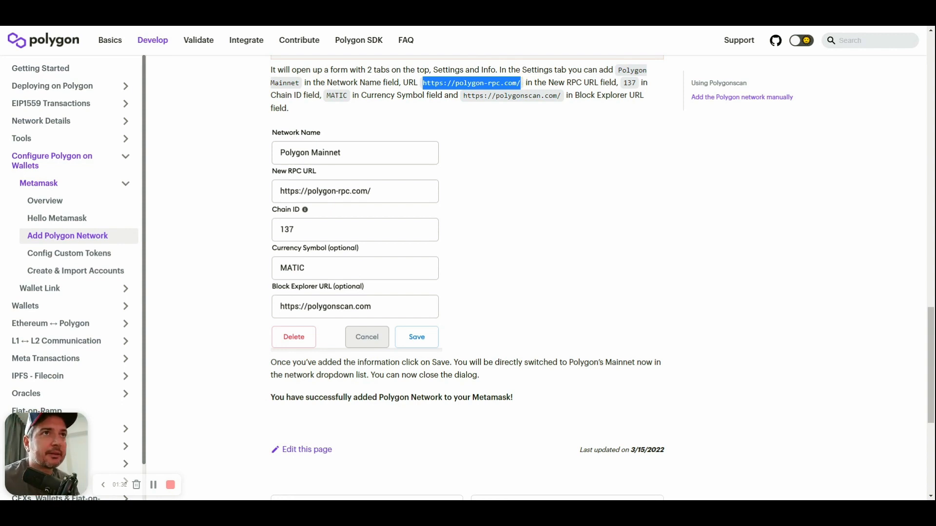
mouse_move(593, 97)
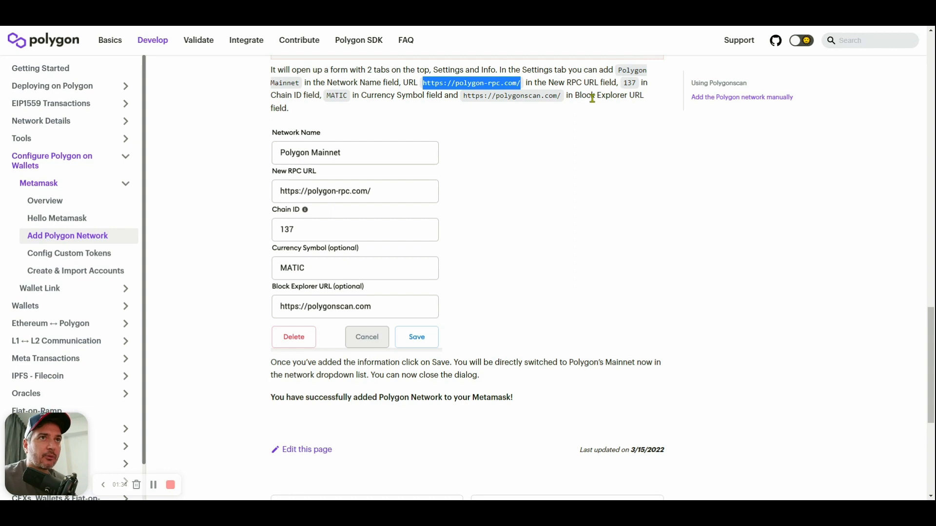
mouse_move(347, 320)
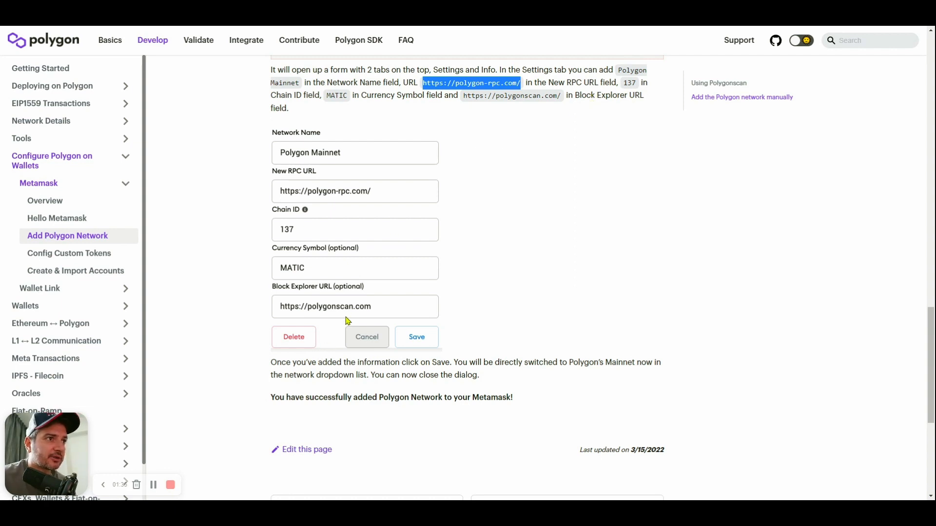
mouse_move(339, 306)
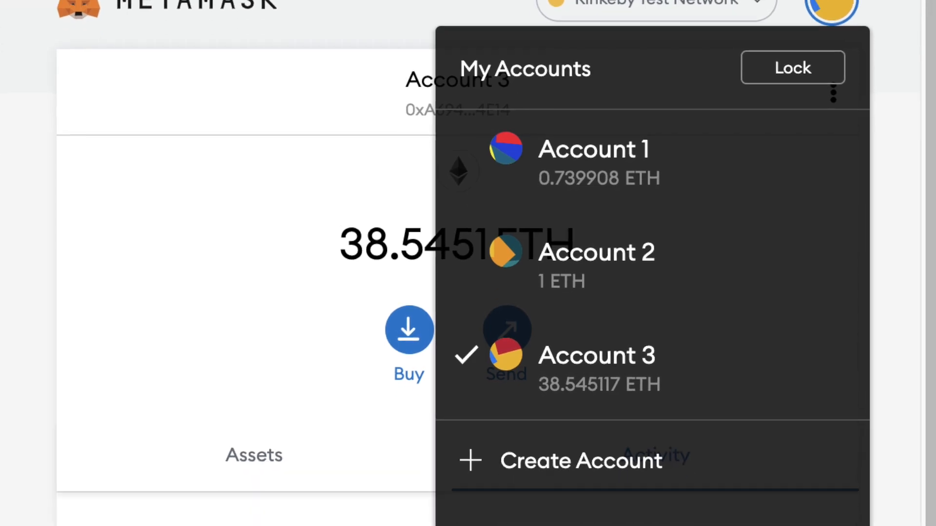
Reach MetaMask's Settings > Networks list, where the Add Network option sits.
scroll("down", 3)
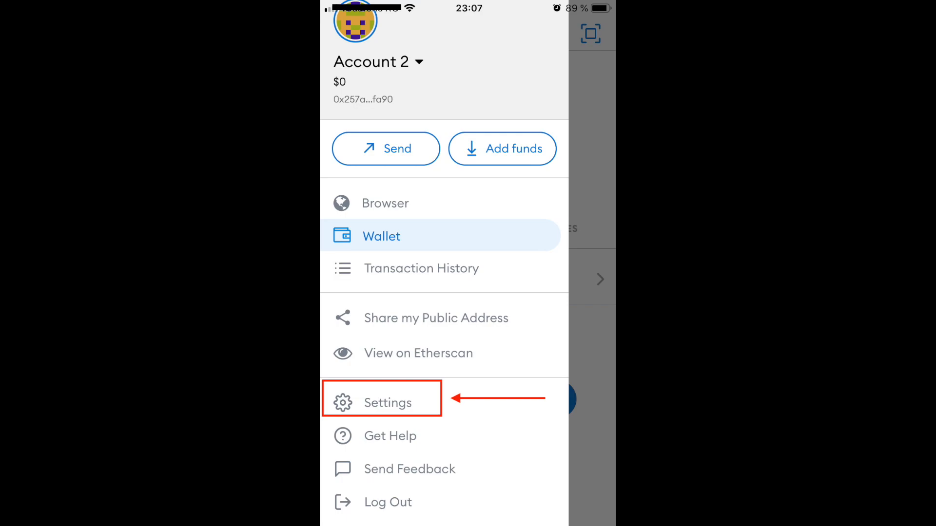
left_click(388, 404)
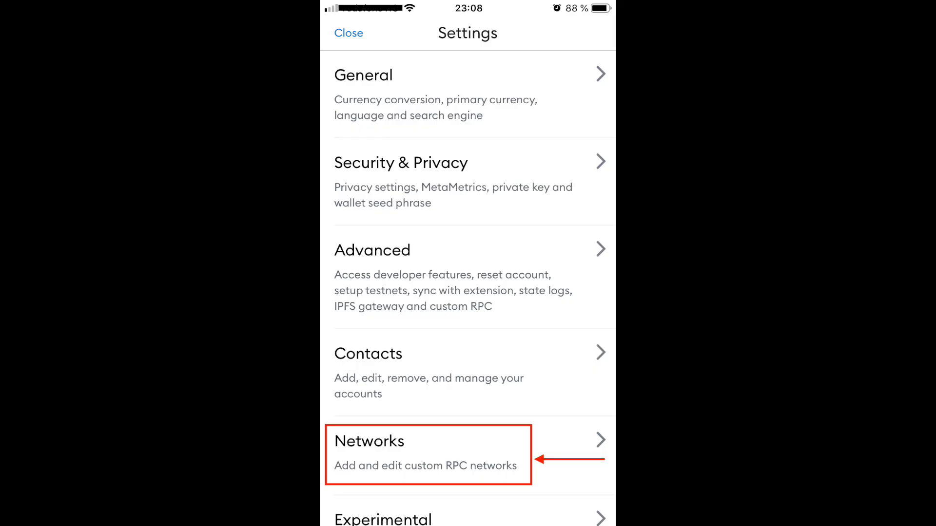
left_click(425, 455)
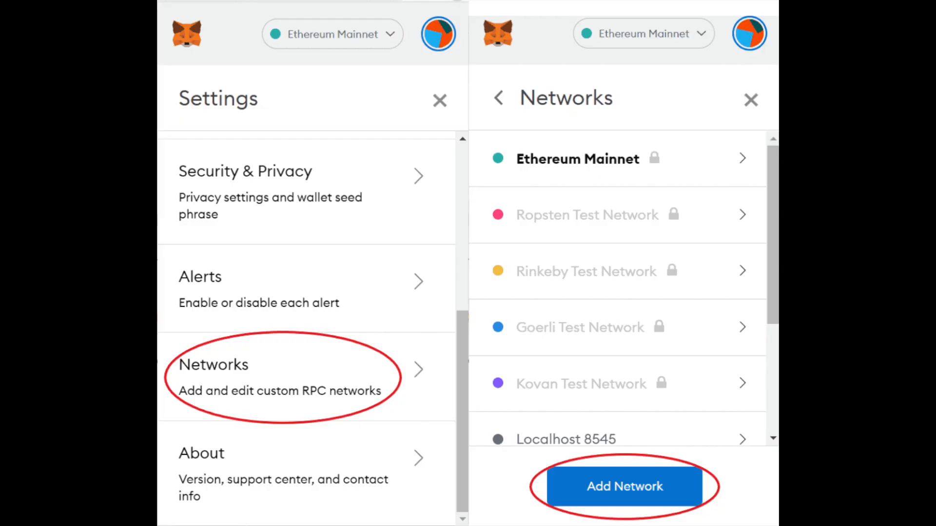